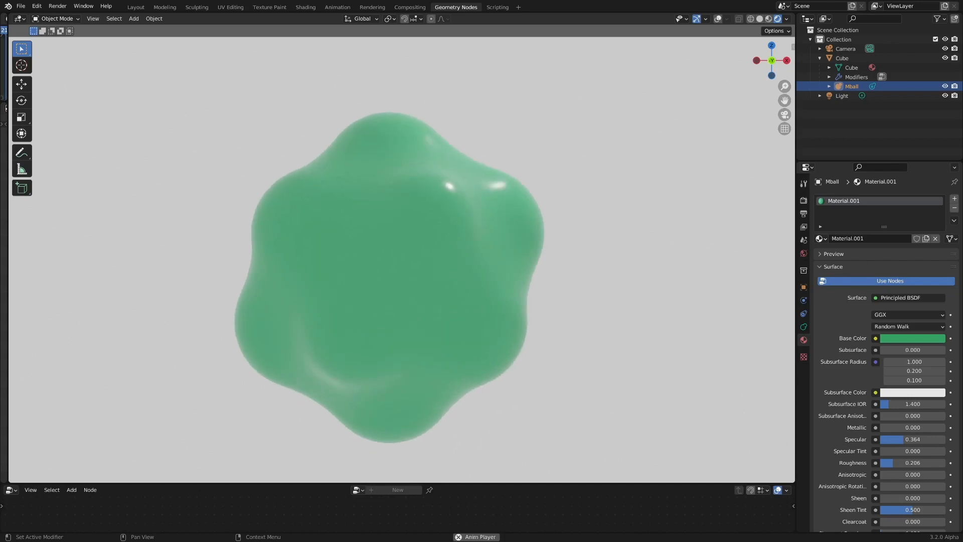
Leave the green blob preview for a fresh scene with the default cube.
{"action": "left_click", "coordinate": [135, 6]}
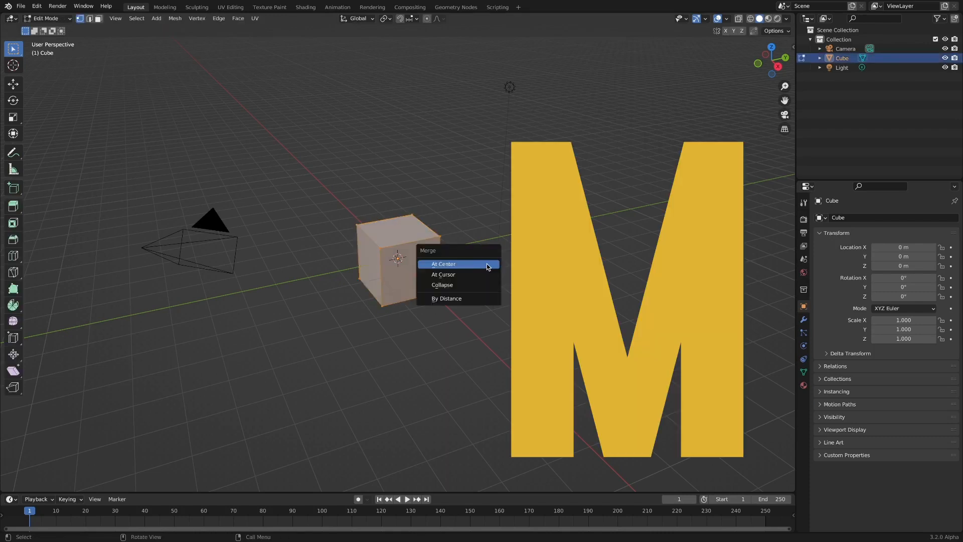
Merge the cube's vertices at center and add a metaball ball alongside it.
{"action": "left_click", "coordinate": [443, 264]}
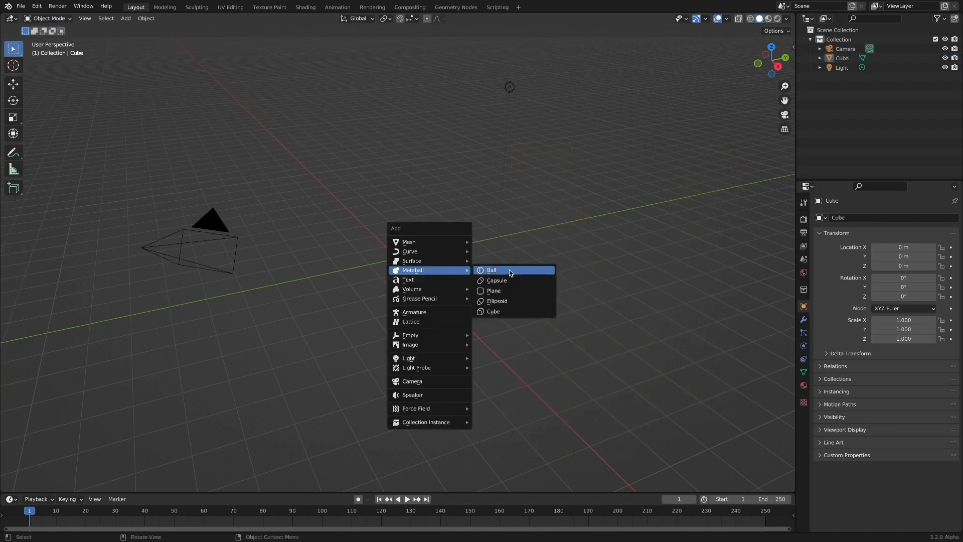
{"action": "left_click", "coordinate": [492, 270]}
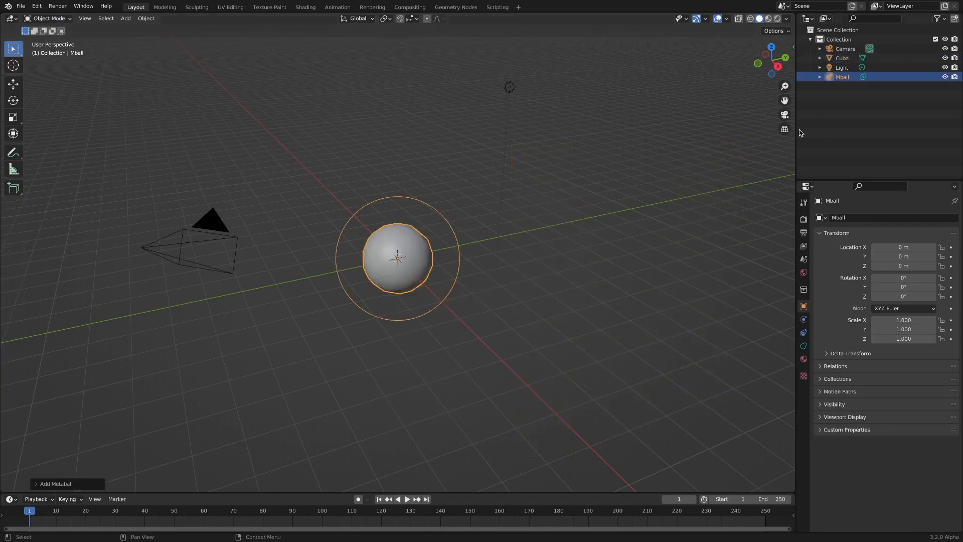
{"action": "left_click", "coordinate": [842, 57]}
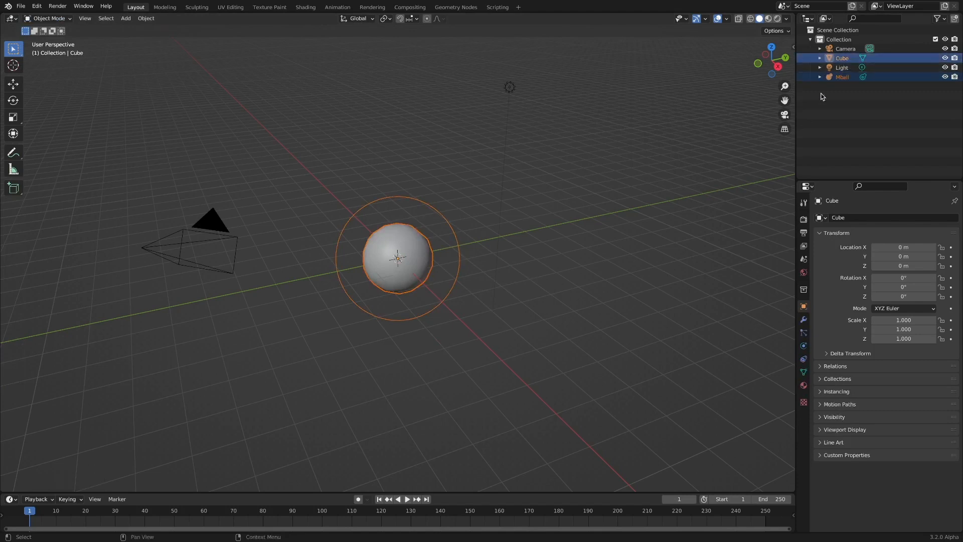
Parent the metaball to the cube and set the cube's instancing to Vertices.
{"action": "key", "text": "ctrl+p"}
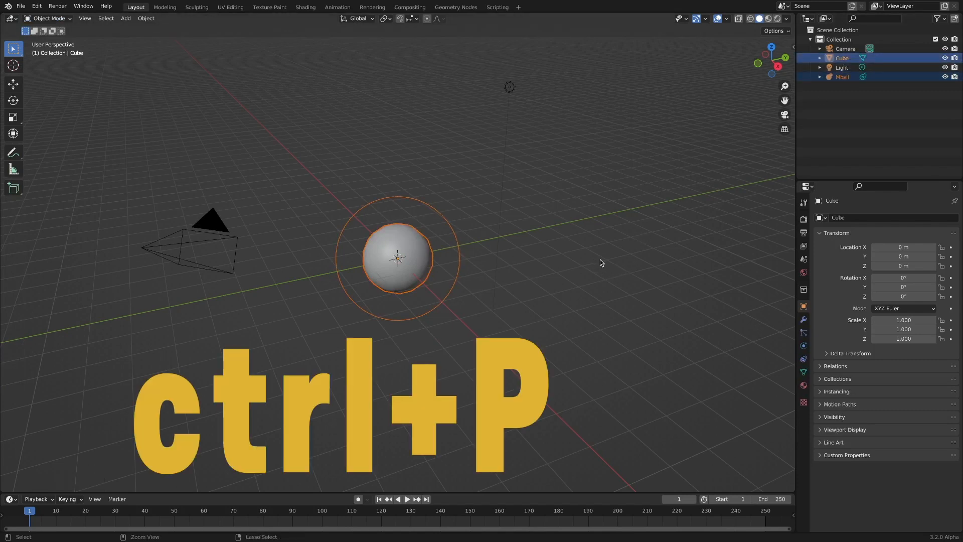
{"action": "key", "text": "ctrl+p"}
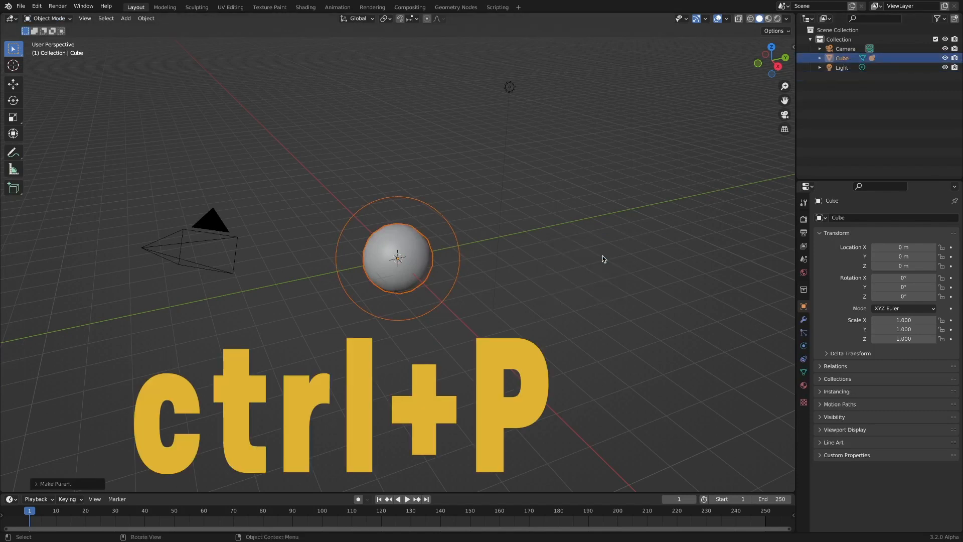
{"action": "key", "text": "ctrl+p"}
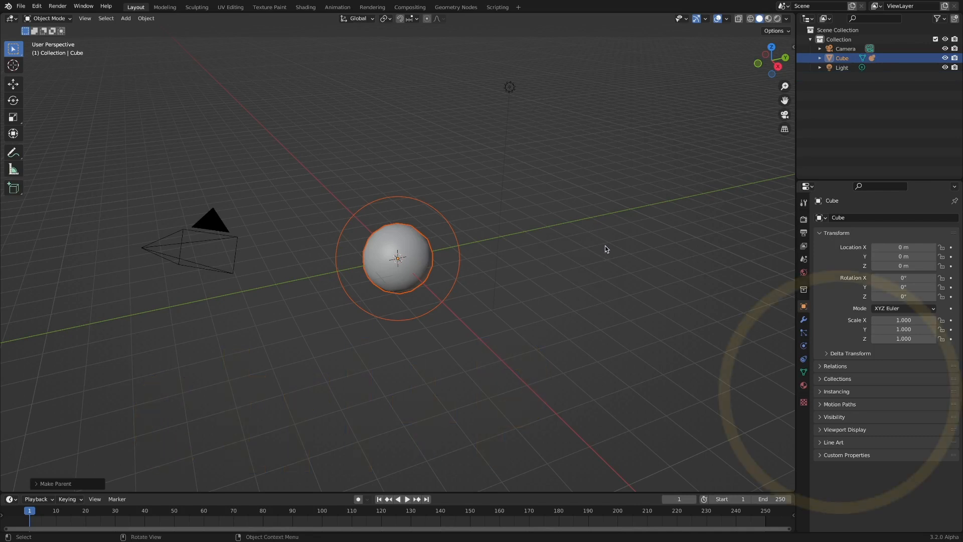
{"action": "left_click", "coordinate": [837, 391]}
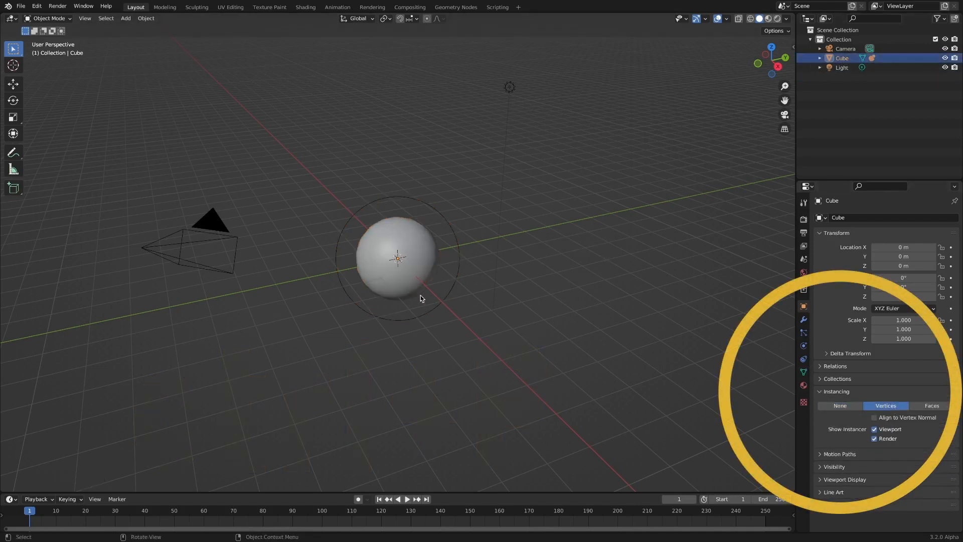
{"action": "mouse_move", "coordinate": [603, 282]}
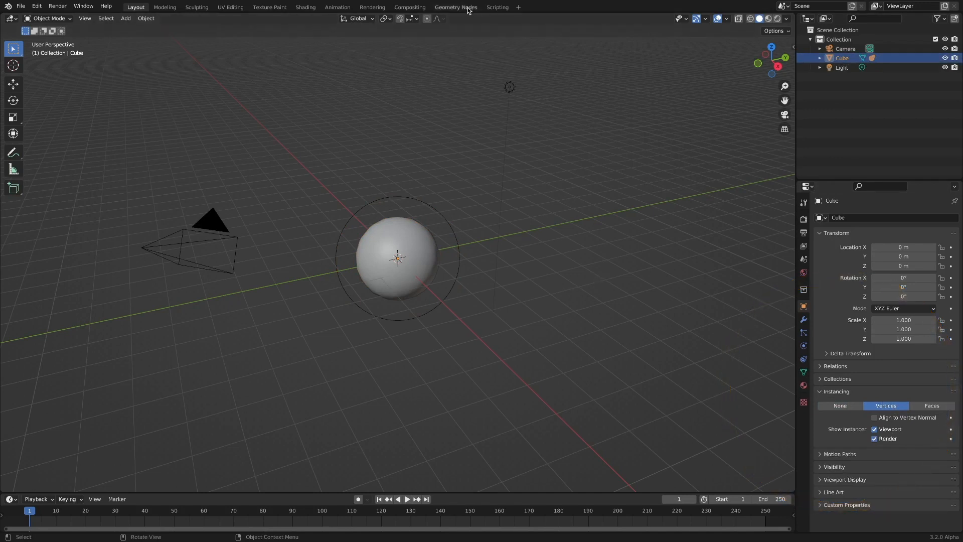
Give the cube a Geometry Nodes tree, try a Mesh Line node, then clear it.
{"action": "left_click", "coordinate": [456, 6]}
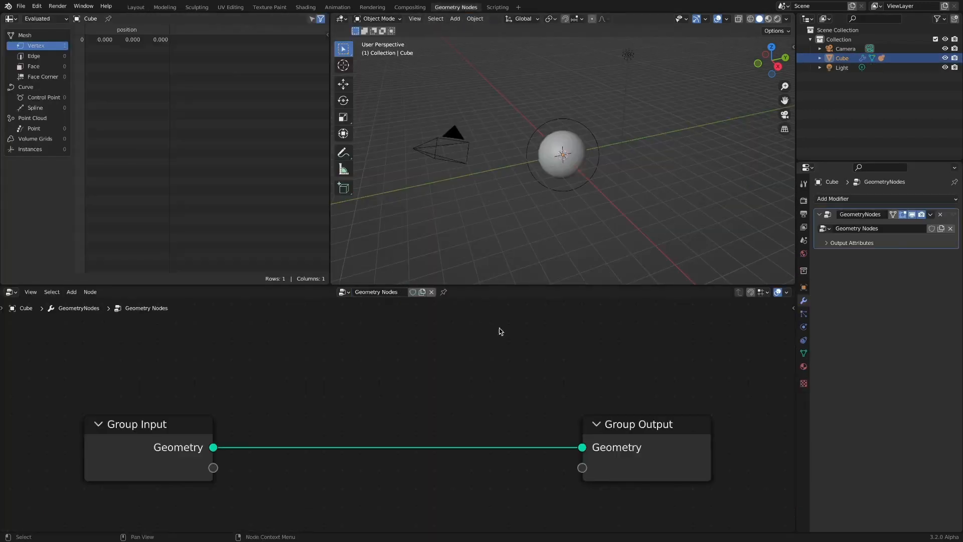
{"action": "mouse_move", "coordinate": [527, 381]}
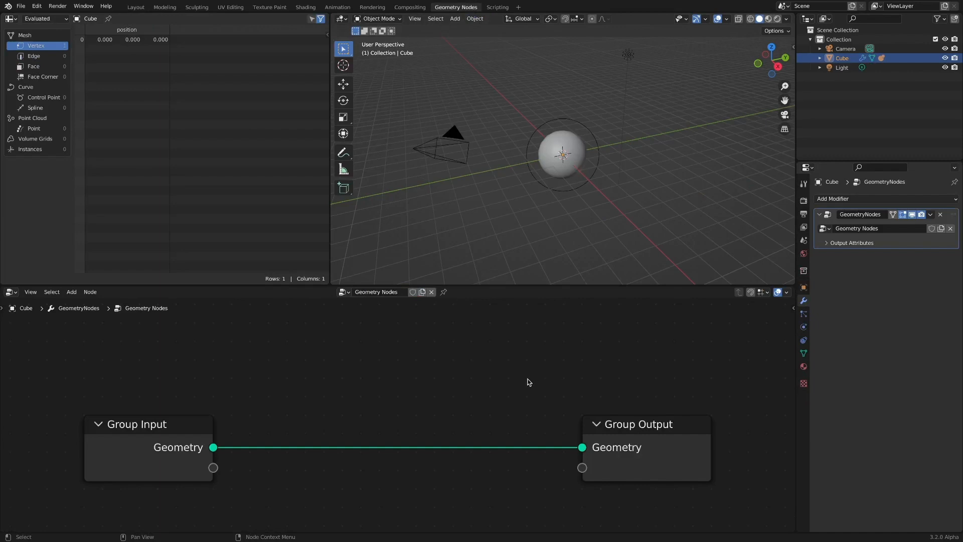
{"action": "mouse_move", "coordinate": [445, 404]}
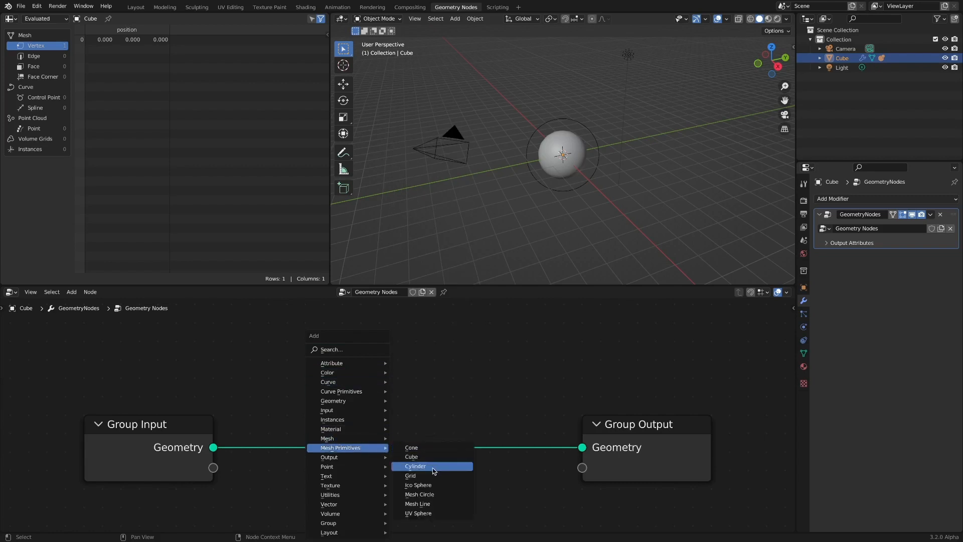
{"action": "left_click", "coordinate": [417, 503]}
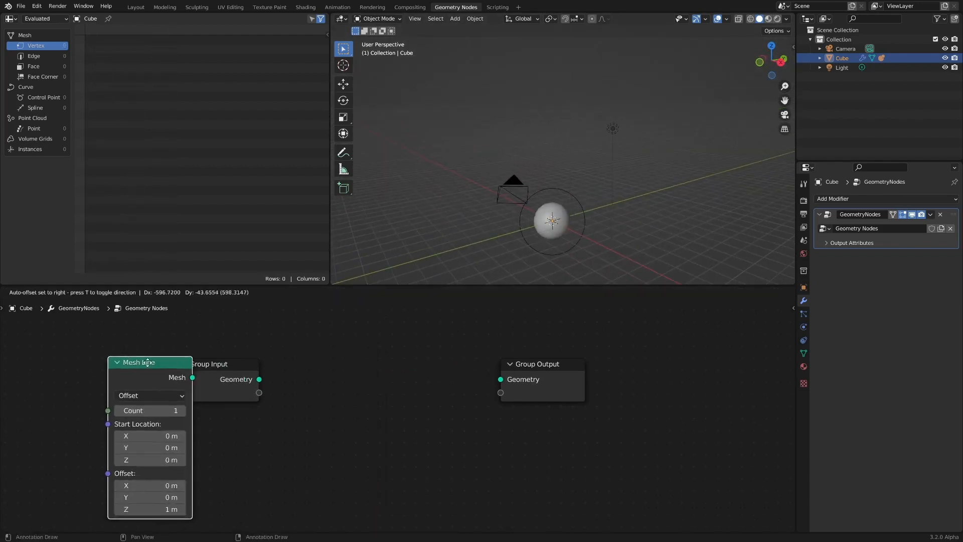
{"action": "left_click", "coordinate": [361, 378]}
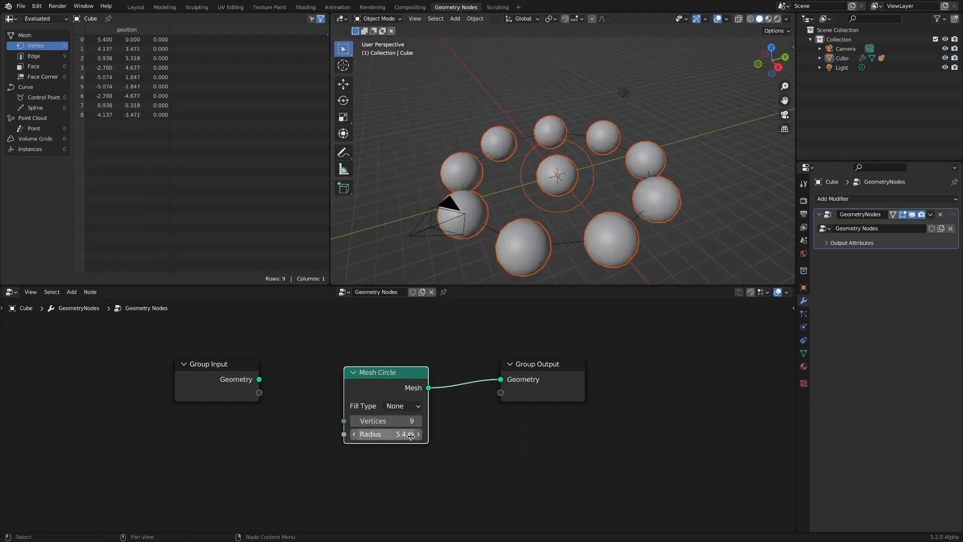
{"action": "left_click", "coordinate": [71, 292]}
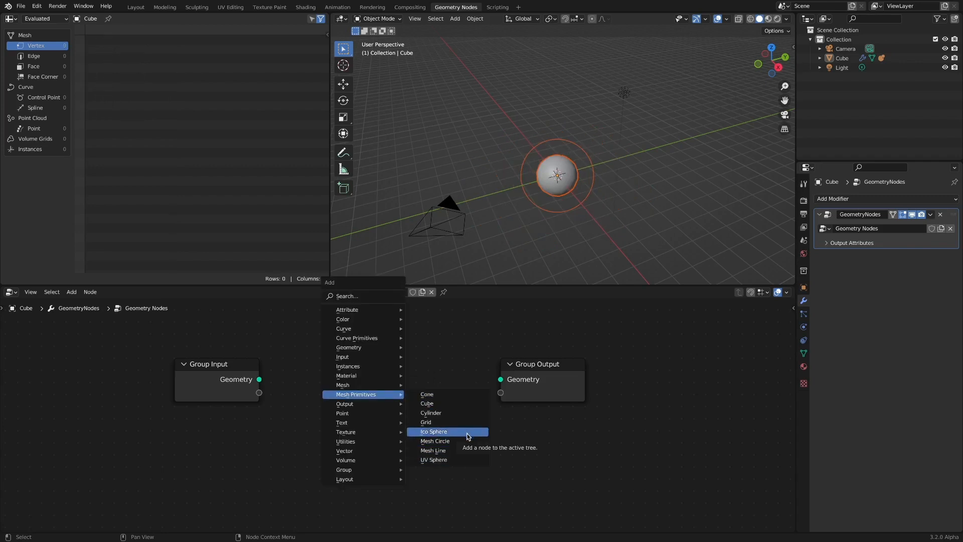
Feed a 1 m radius Ico Sphere node into Group Output and add Scene Time.
{"action": "left_click", "coordinate": [434, 431]}
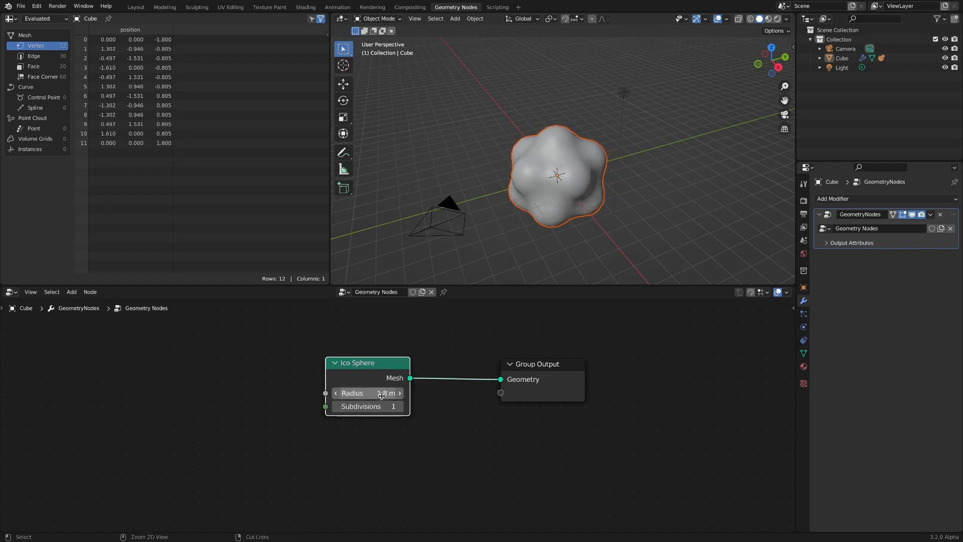
{"action": "left_click", "coordinate": [367, 392]}
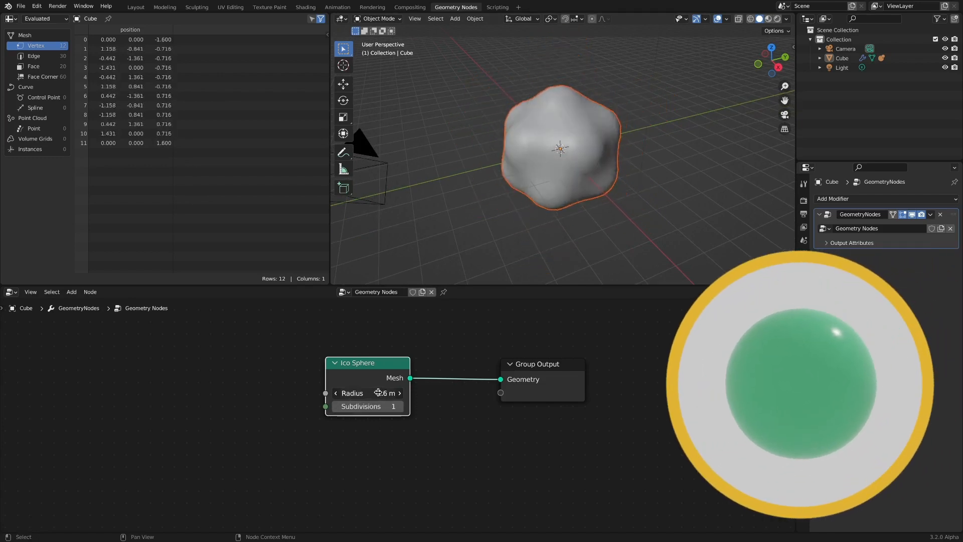
{"action": "left_click", "coordinate": [367, 392]}
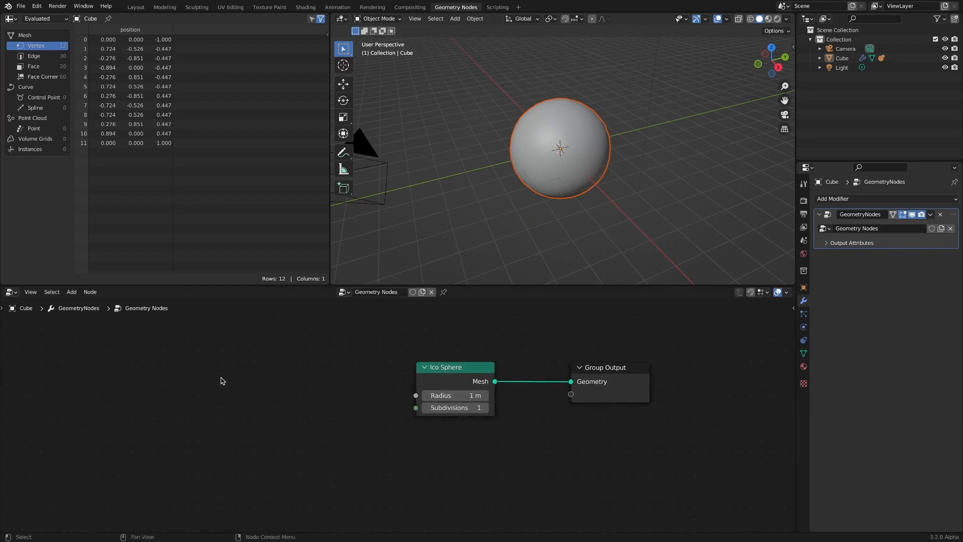
{"action": "left_click", "coordinate": [71, 292]}
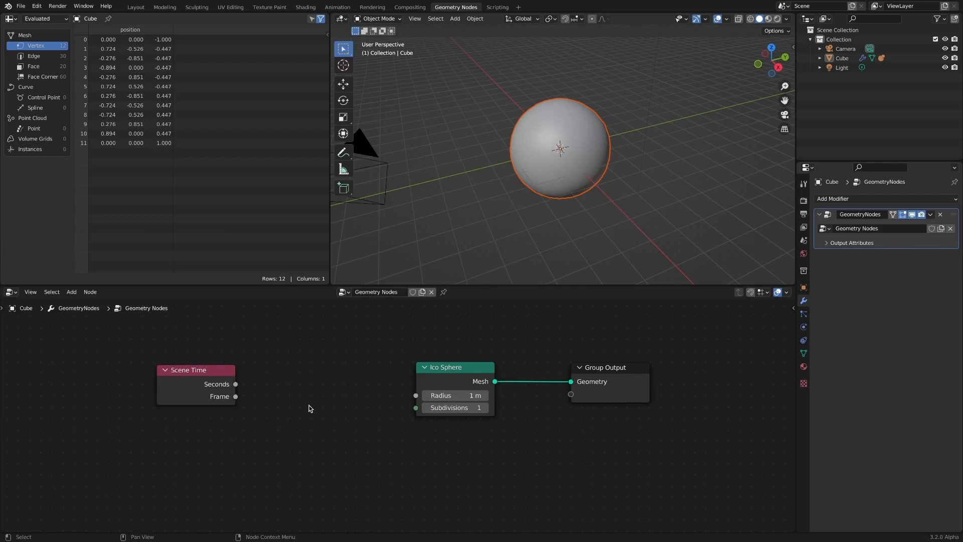
Chain Scene Time through Multiply 3, Sine and Scale 1.7 into radius, then view materials.
{"action": "left_click", "coordinate": [72, 292]}
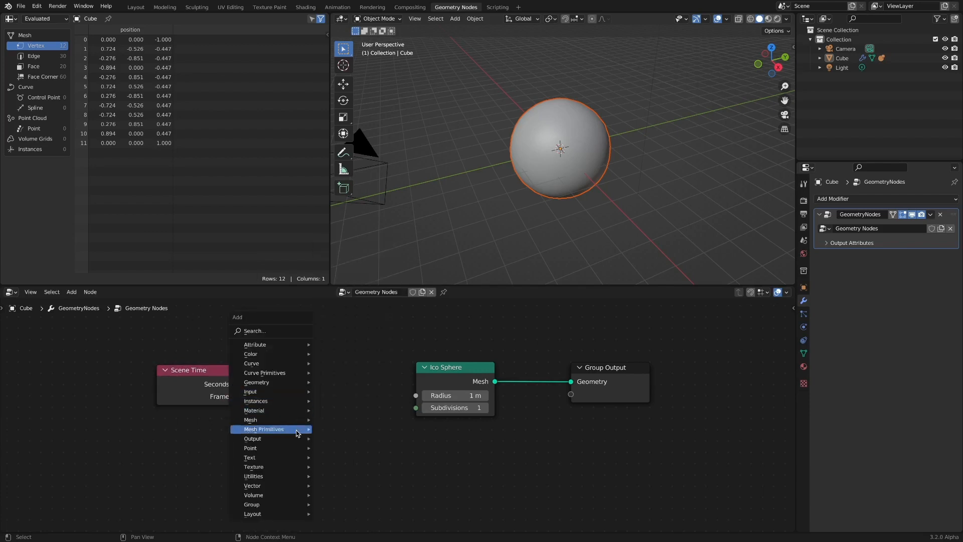
{"action": "left_click", "coordinate": [267, 429]}
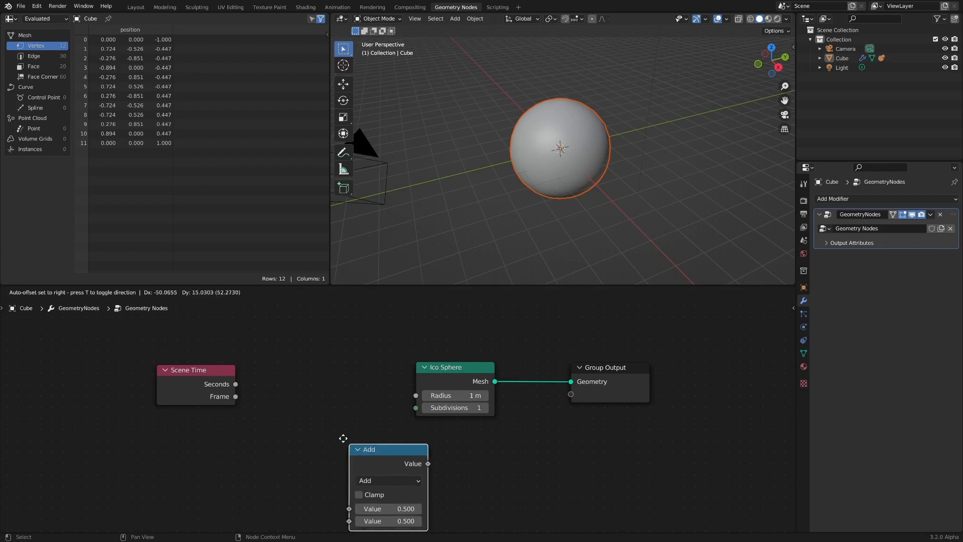
{"action": "left_click", "coordinate": [389, 480]}
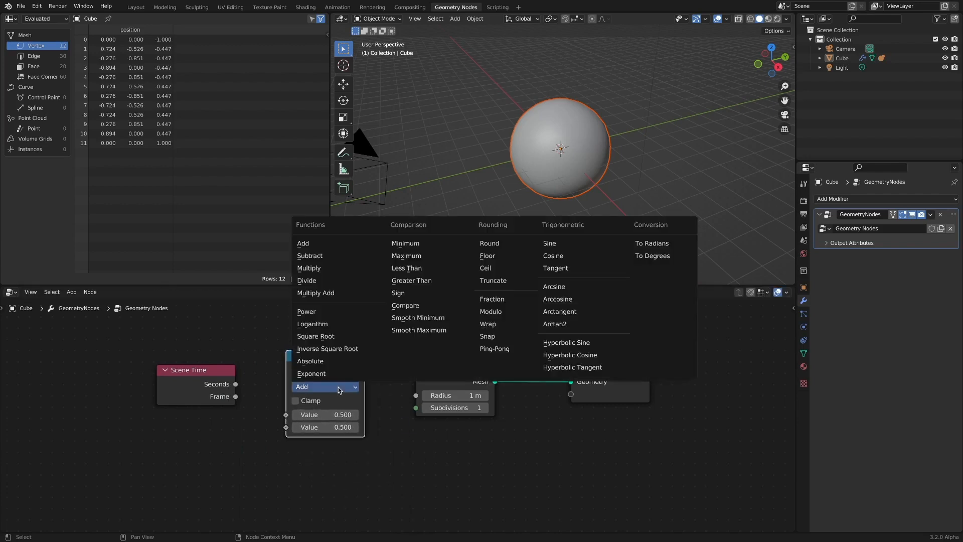
{"action": "left_click", "coordinate": [548, 243]}
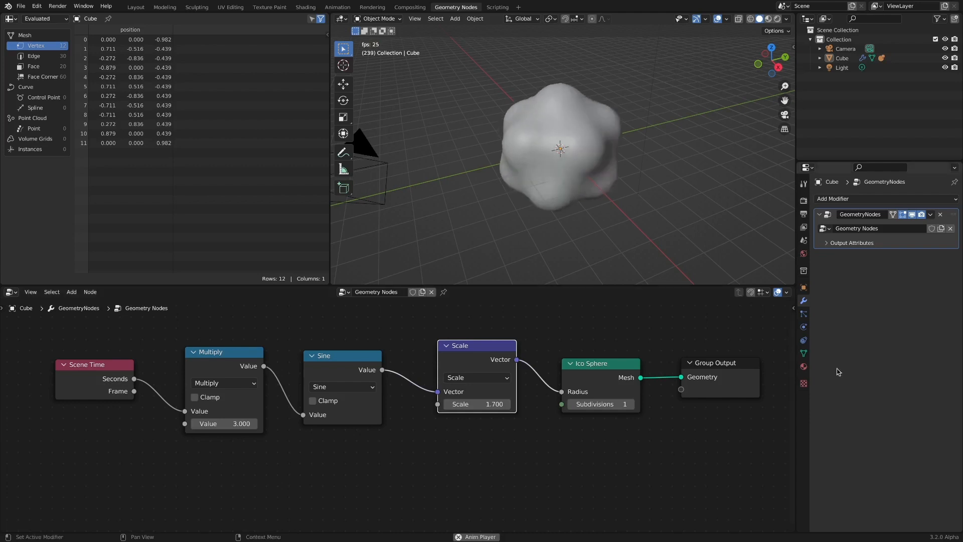
{"action": "left_click", "coordinate": [803, 367]}
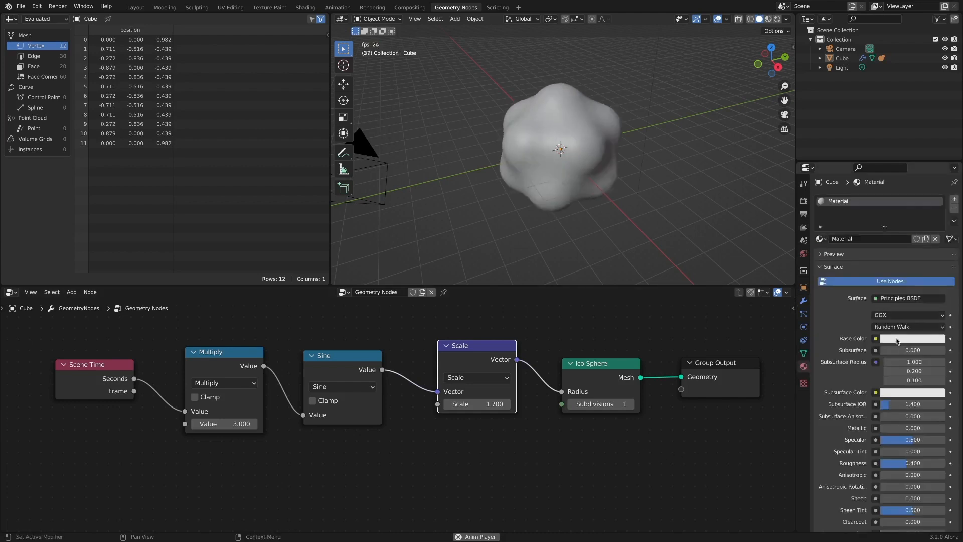